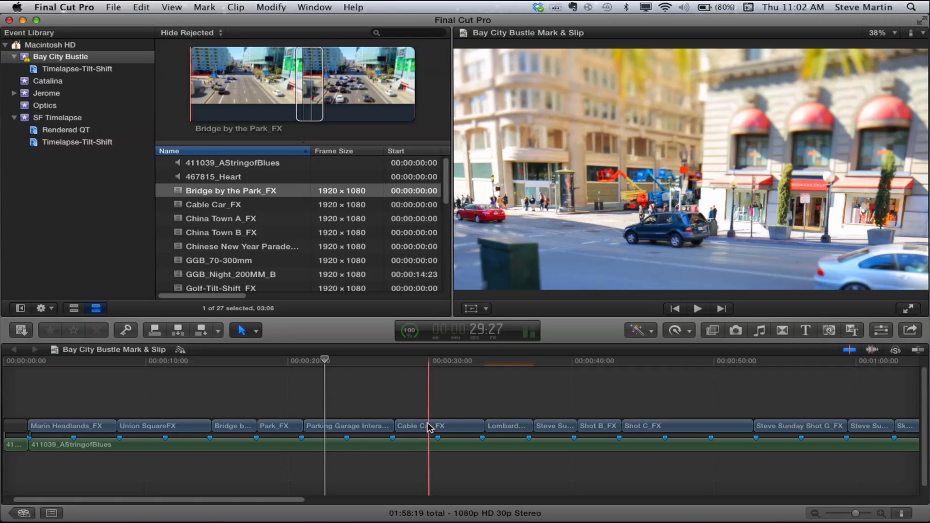
# Step: Select the Cable Car_FX timeline clip and reveal its source in the event browser, then deselect it
pyautogui.click(439, 427)
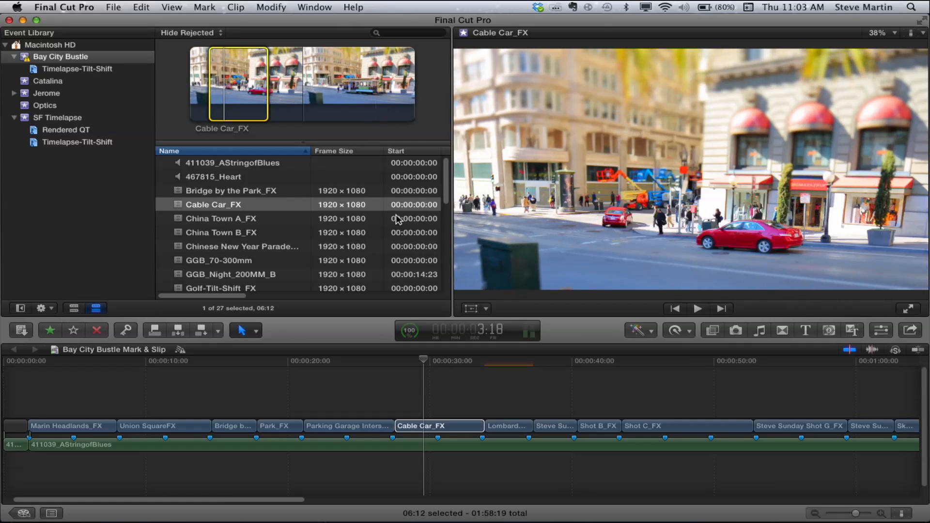
pyautogui.click(450, 361)
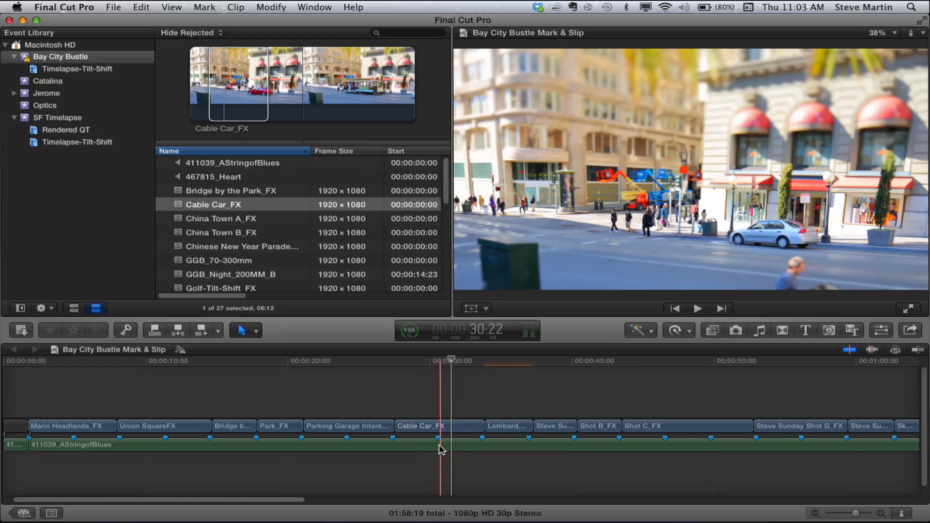